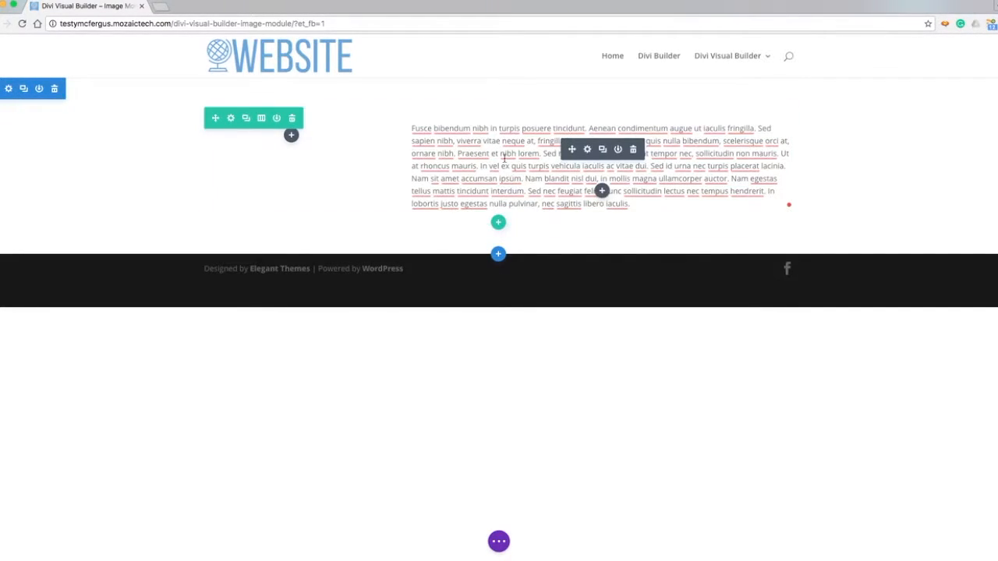
Step: Search 'image' in Insert Module and add an Image module to the empty column
{"action": "left_click", "coordinate": [291, 135]}
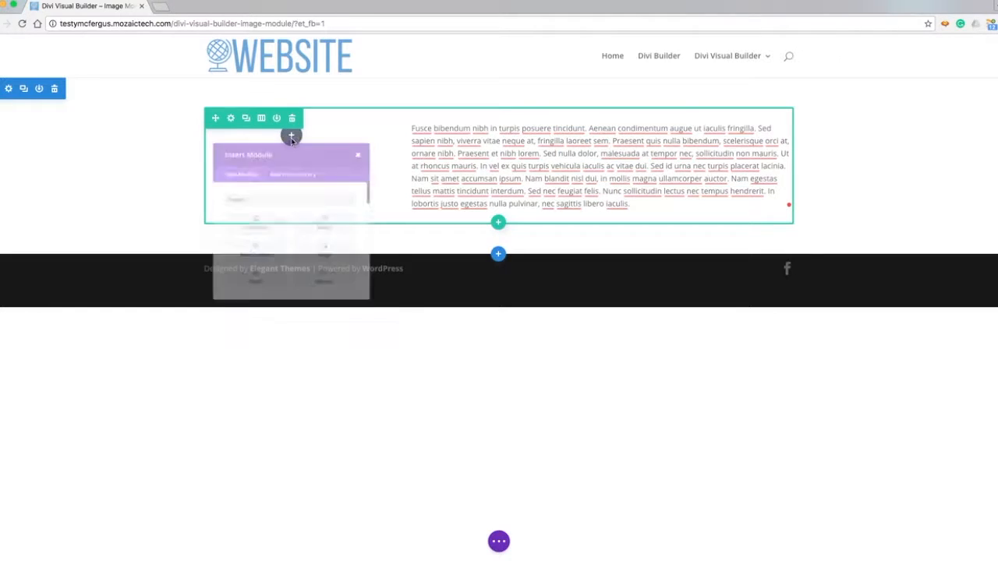
{"action": "left_click", "coordinate": [291, 134]}
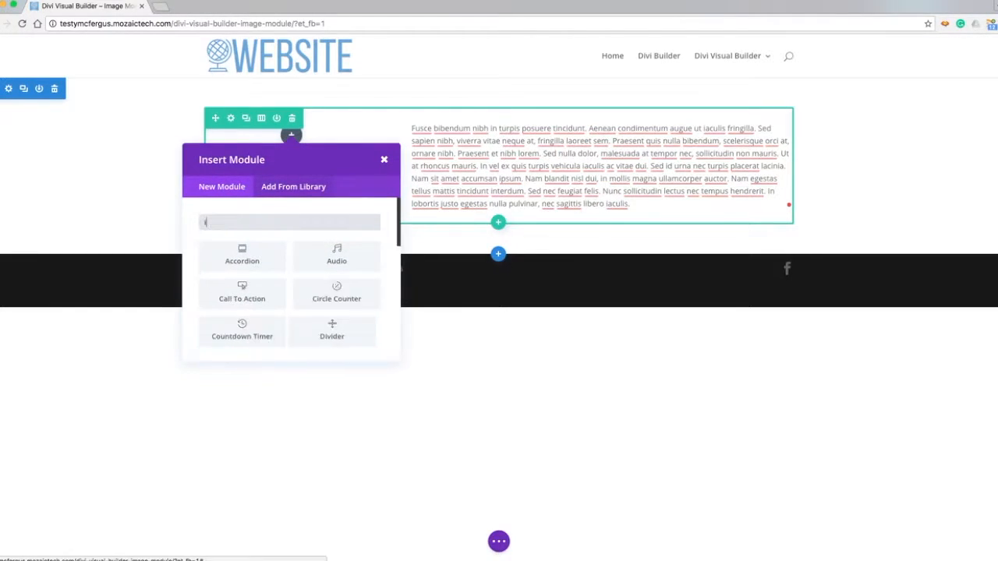
{"action": "type", "text": "image"}
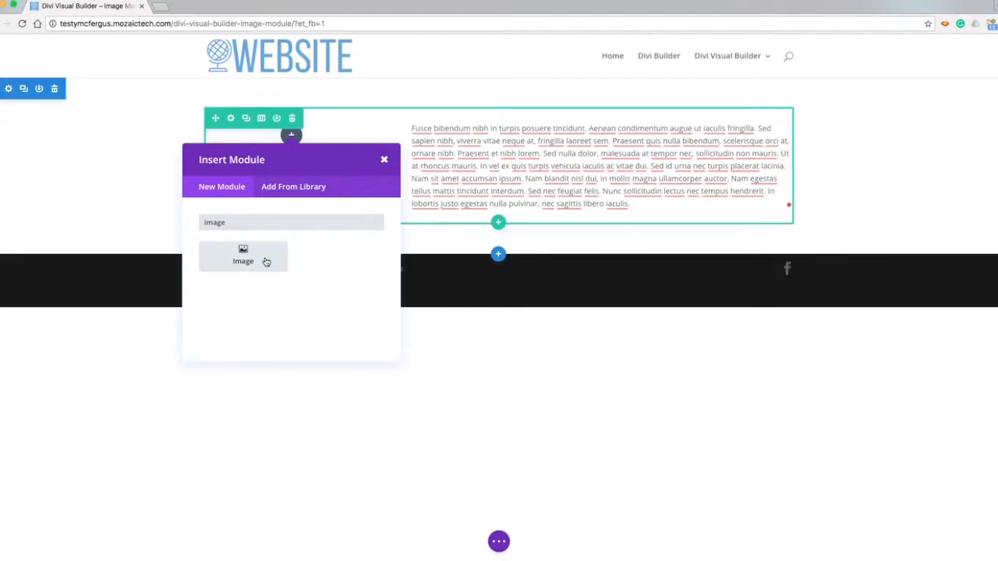
{"action": "left_click", "coordinate": [243, 255]}
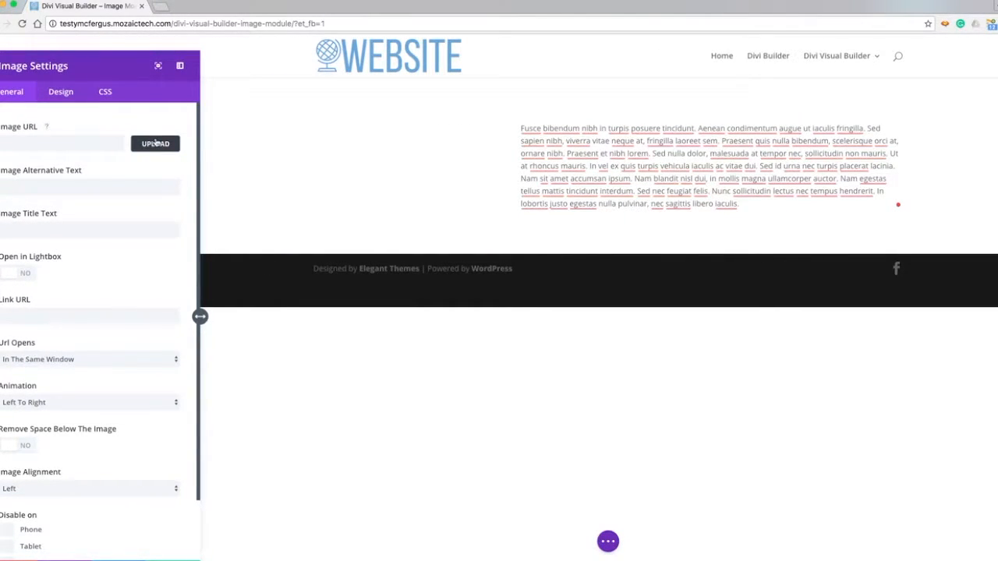
Step: Upload the dandelion photo and enter alt text "dandelion's are cool!" and title 'Dandelion'
{"action": "left_click", "coordinate": [154, 144]}
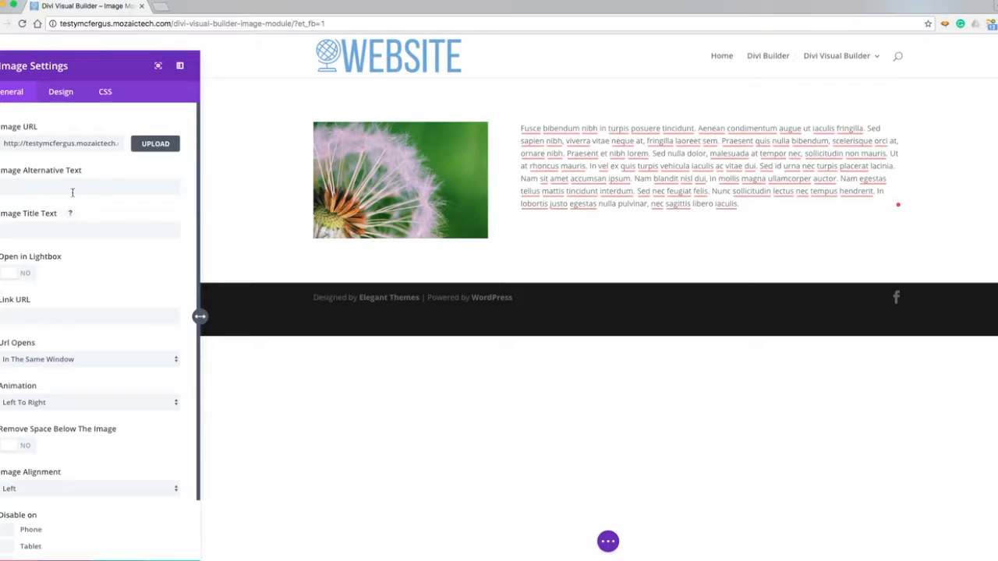
{"action": "left_click", "coordinate": [89, 186]}
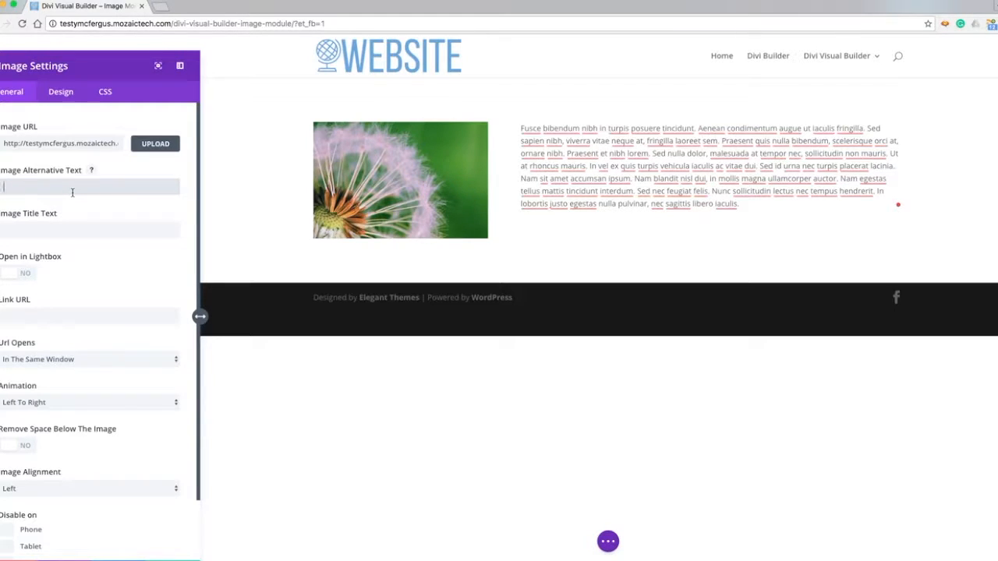
{"action": "type", "text": "dandelion's are cool!"}
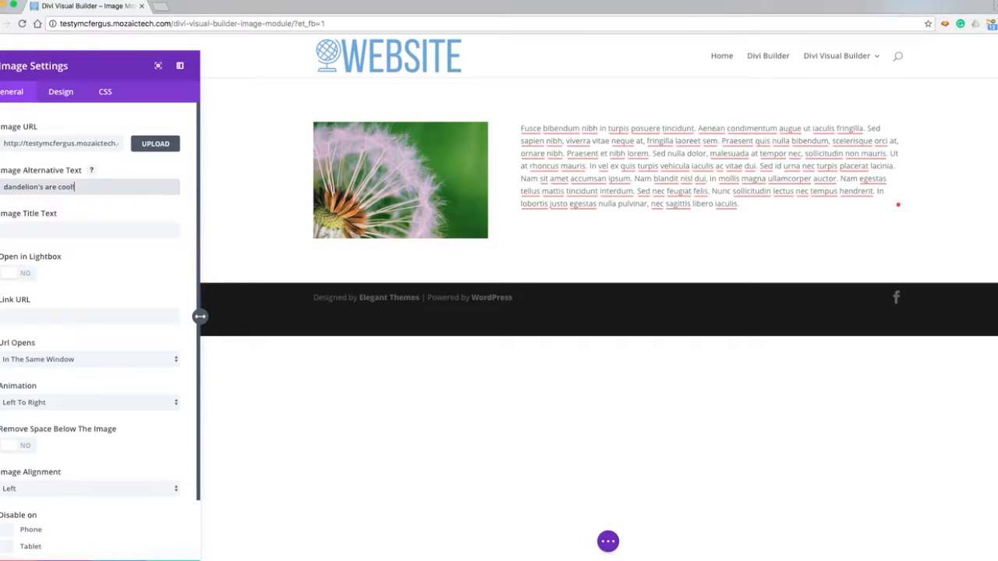
{"action": "left_click", "coordinate": [89, 230]}
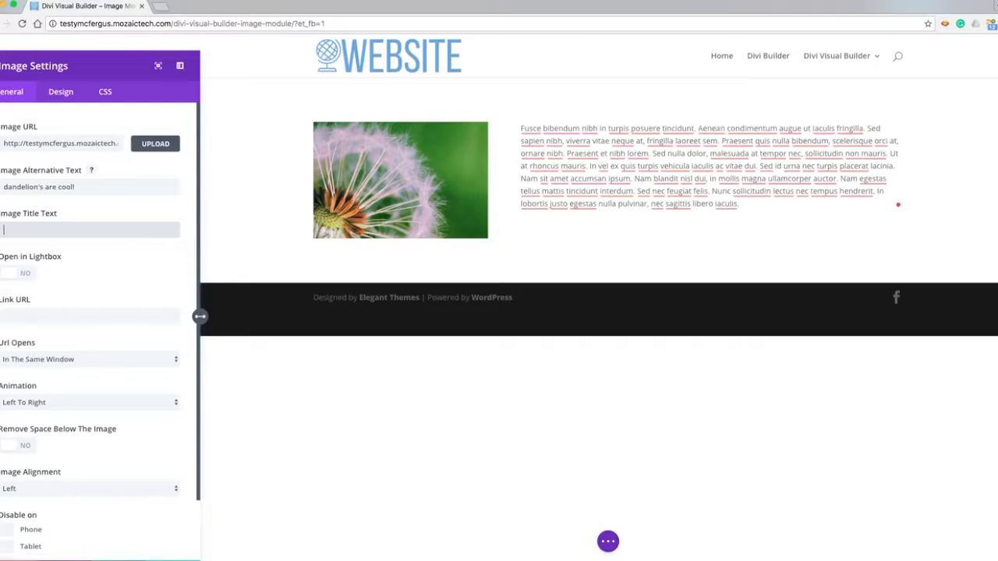
{"action": "type", "text": "Dandel"}
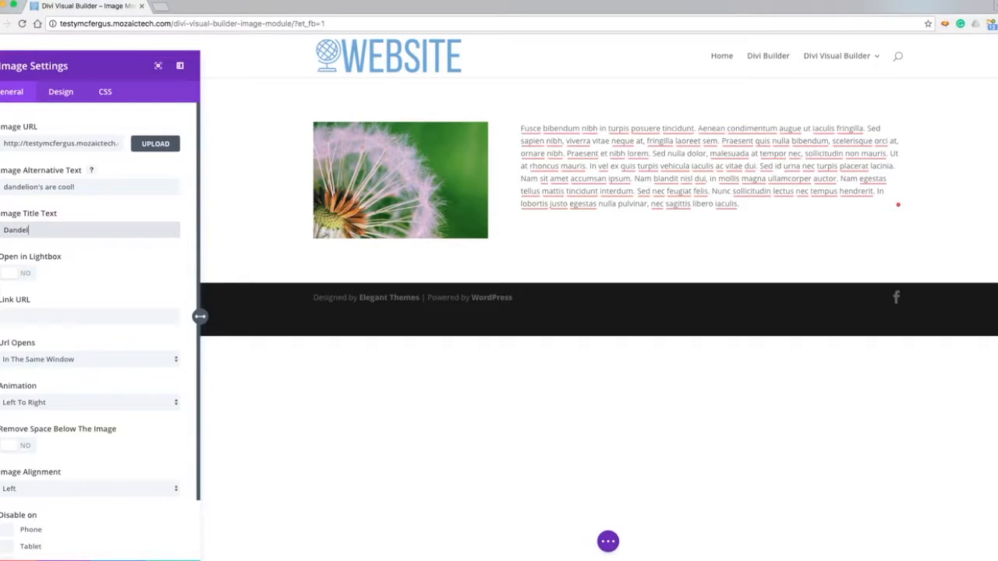
{"action": "type", "text": "ion"}
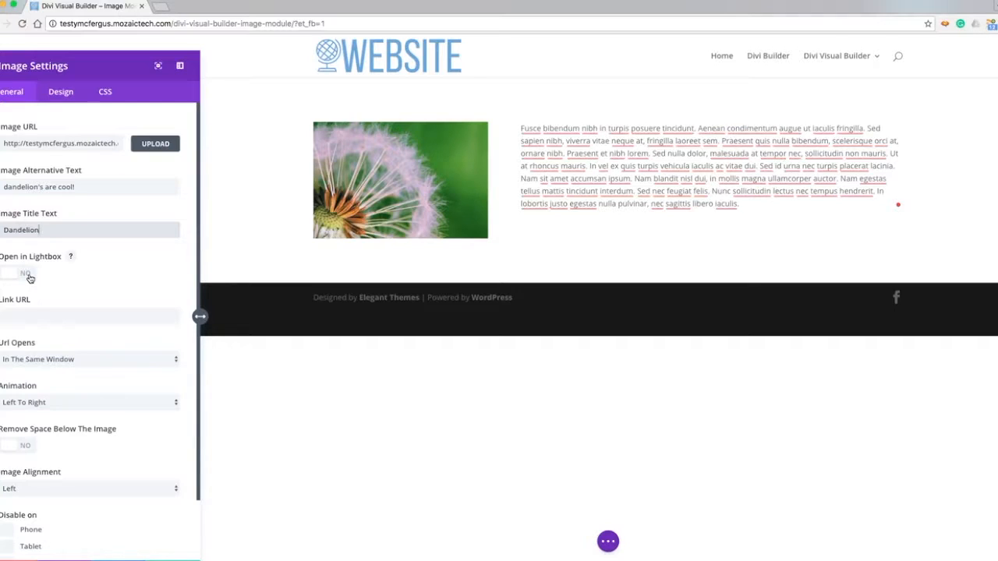
Step: Set Open in Lightbox to Yes and switch Image Overlay on
{"action": "left_click", "coordinate": [23, 273]}
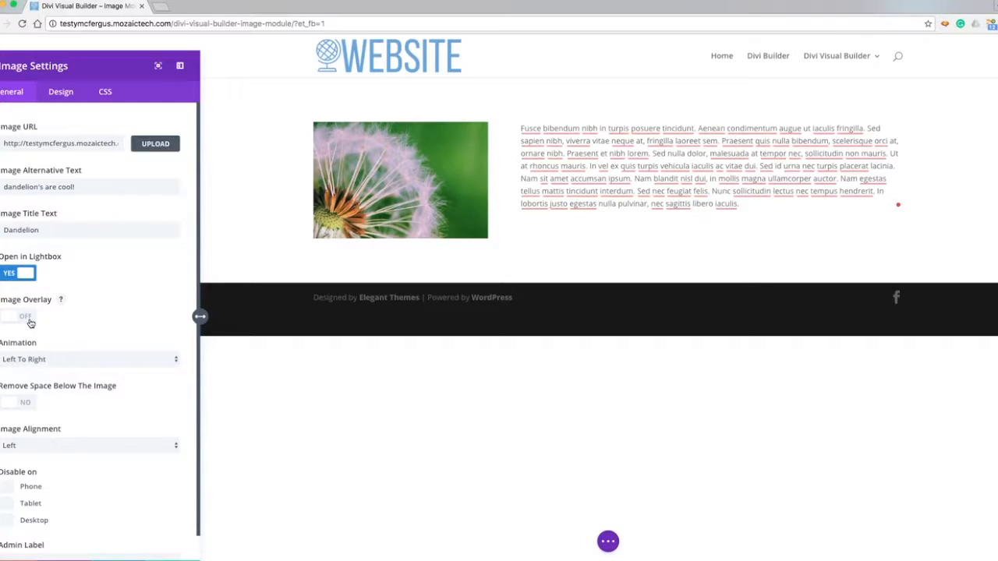
{"action": "left_click", "coordinate": [25, 316]}
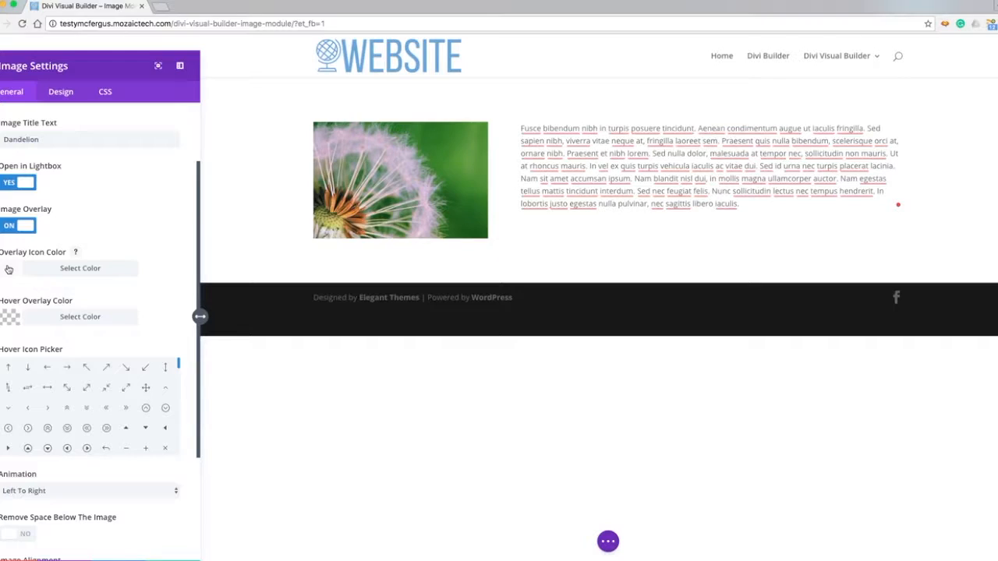
{"action": "mouse_move", "coordinate": [10, 314]}
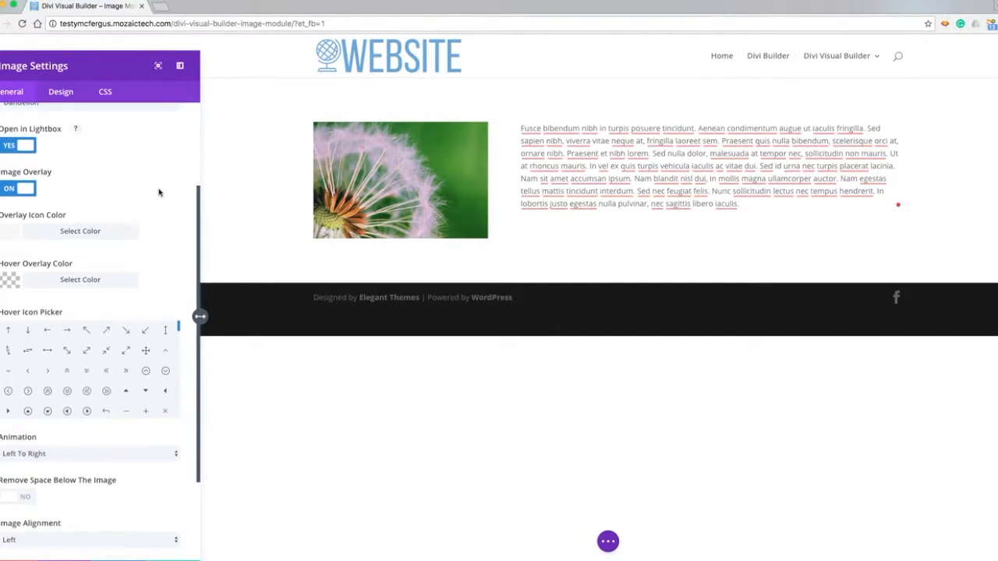
{"action": "scroll", "scroll_direction": "down", "scroll_amount": 3}
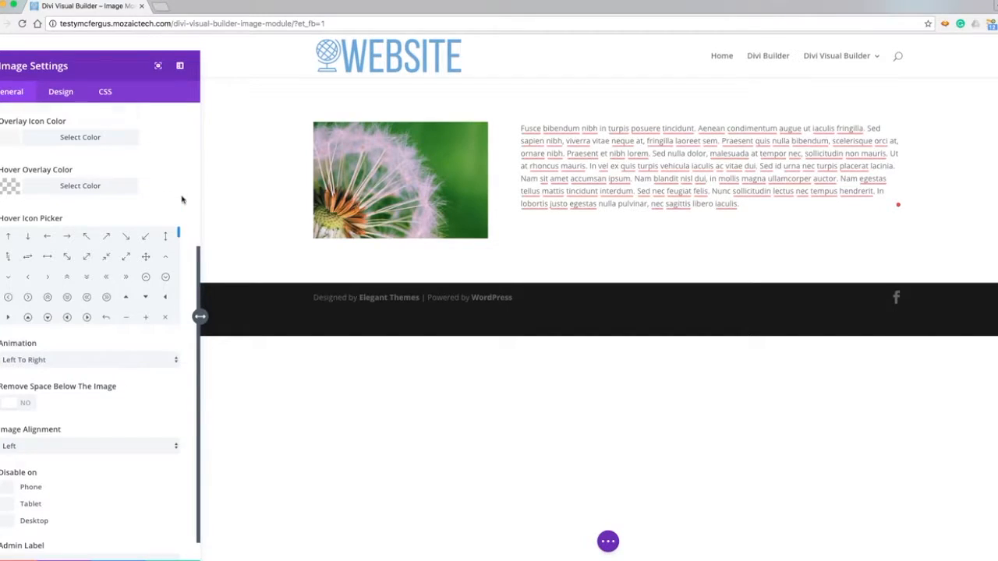
{"action": "scroll", "scroll_direction": "down", "scroll_amount": 3}
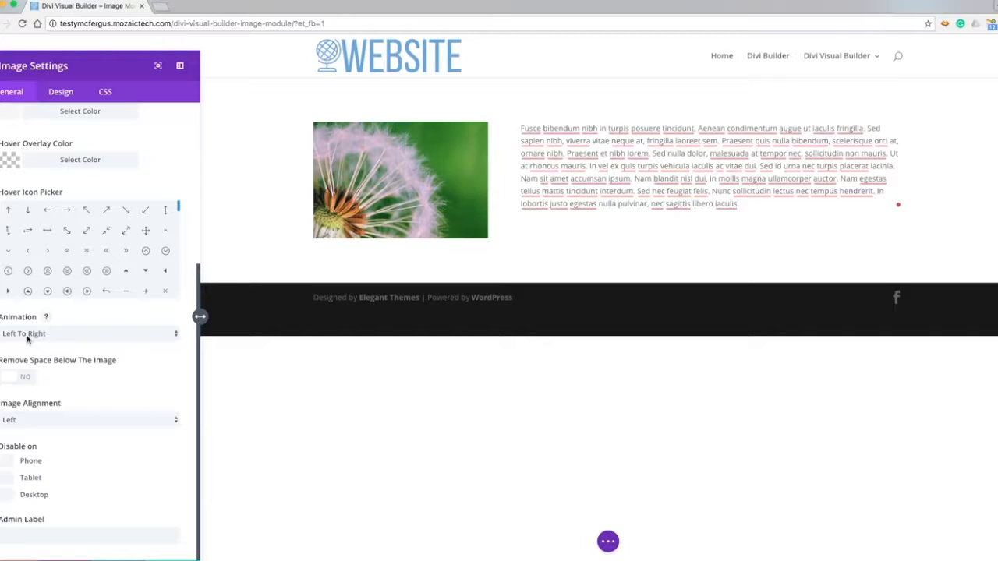
{"action": "mouse_move", "coordinate": [76, 370]}
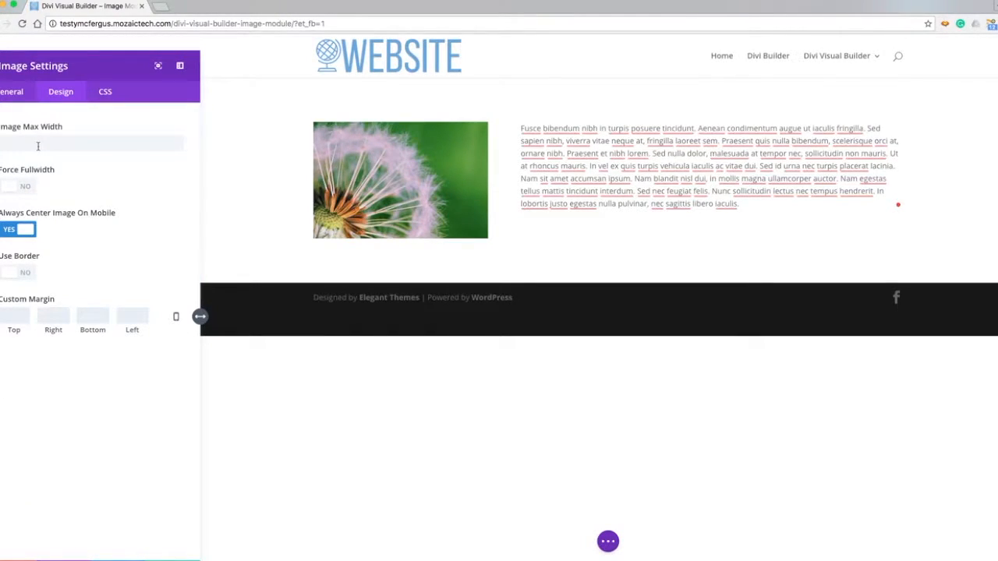
Step: Move to the Design options and activate the empty Image Max Width field
{"action": "left_click", "coordinate": [92, 143]}
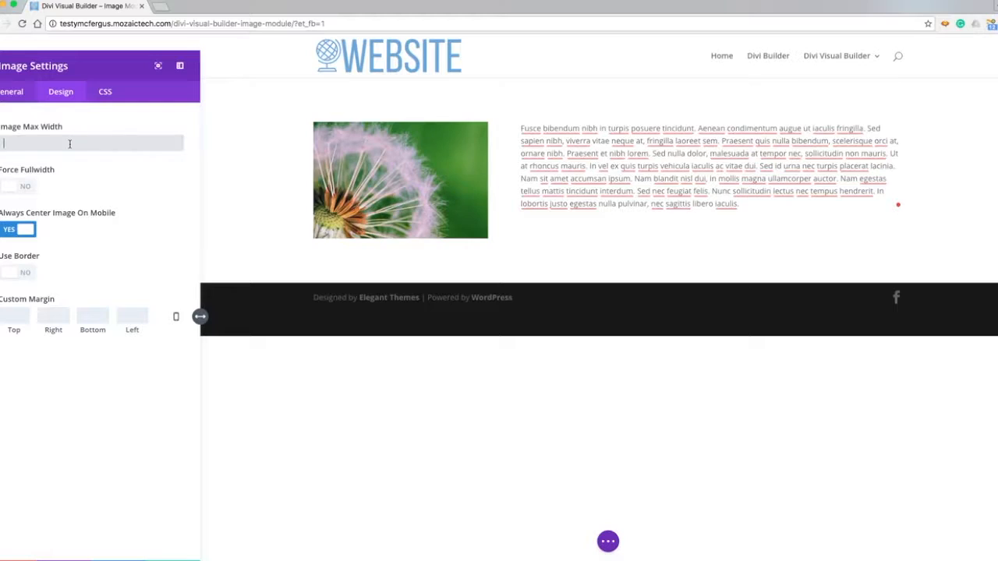